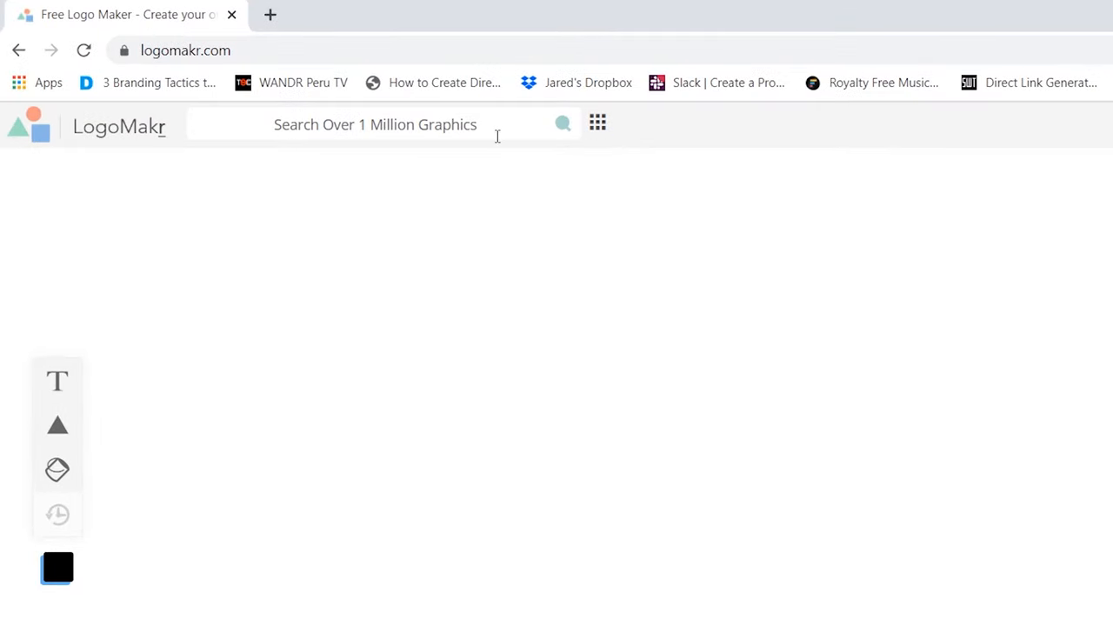
mouse_move(598, 122)
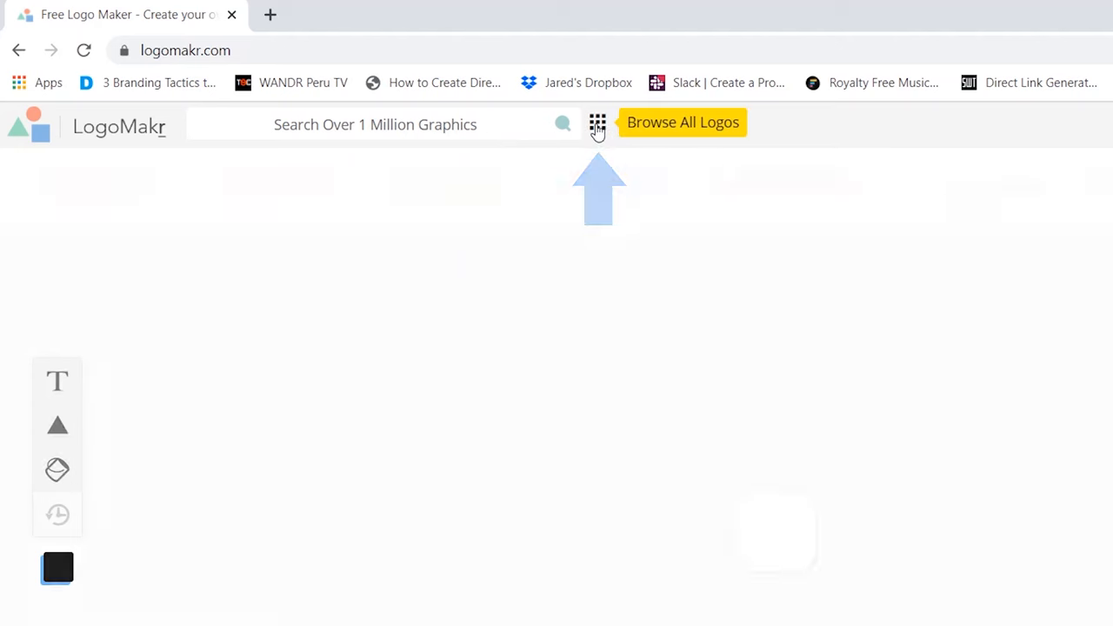
Step: Browse the full graphics library via the grid icon beside the search box
click(681, 122)
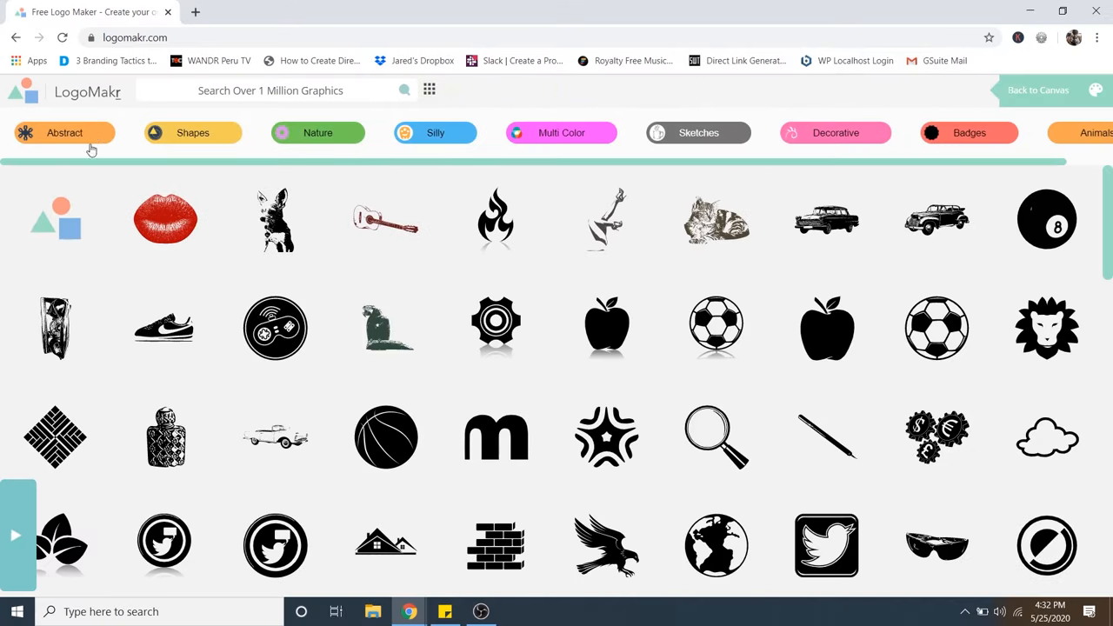
mouse_move(301, 146)
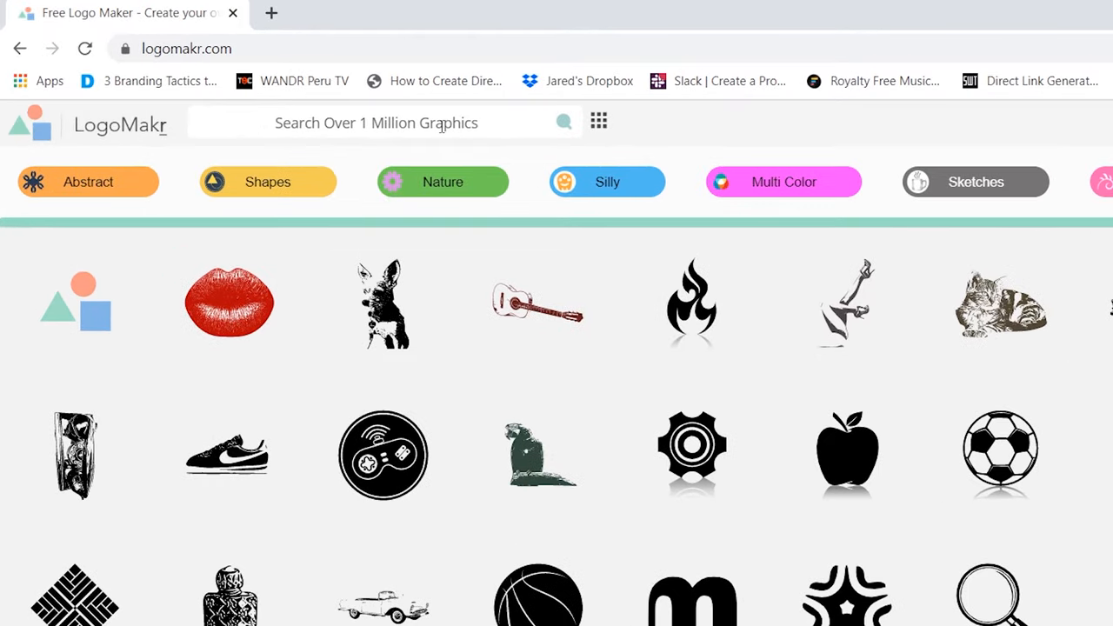
Step: Search the library for 'bow t', add a solid bow tie and shrink it to about half size
click(391, 122)
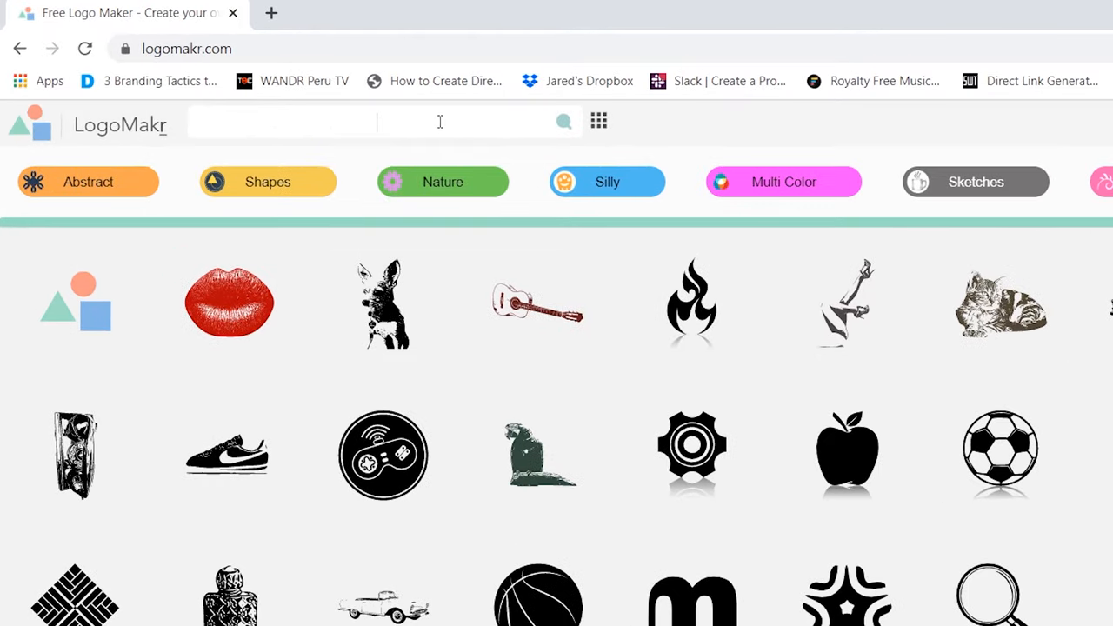
text(bow tie)
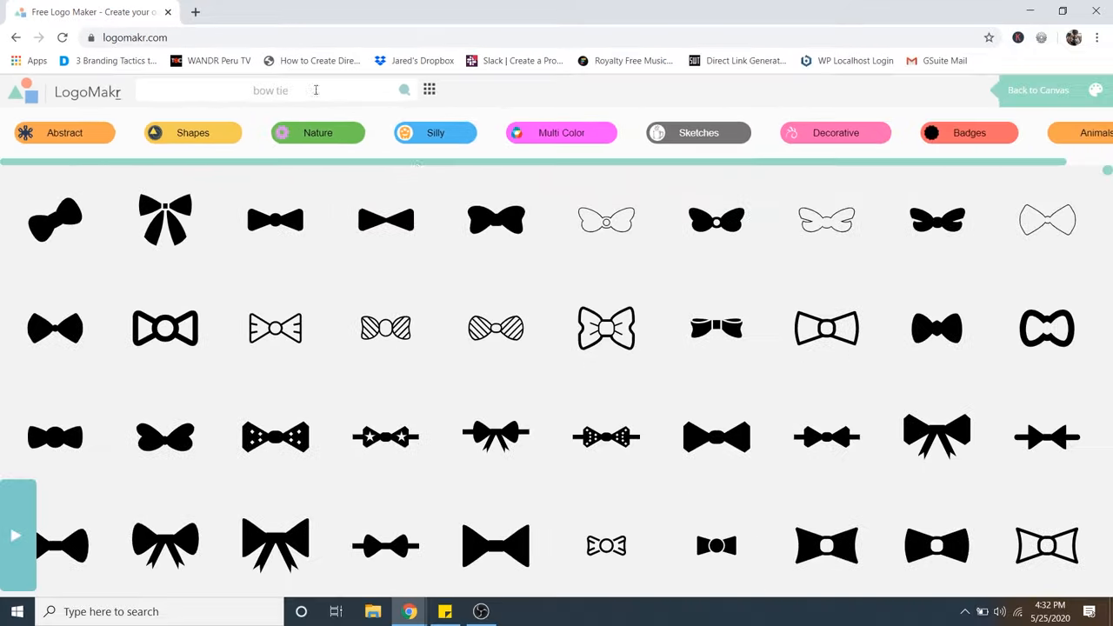
scroll(down, 3)
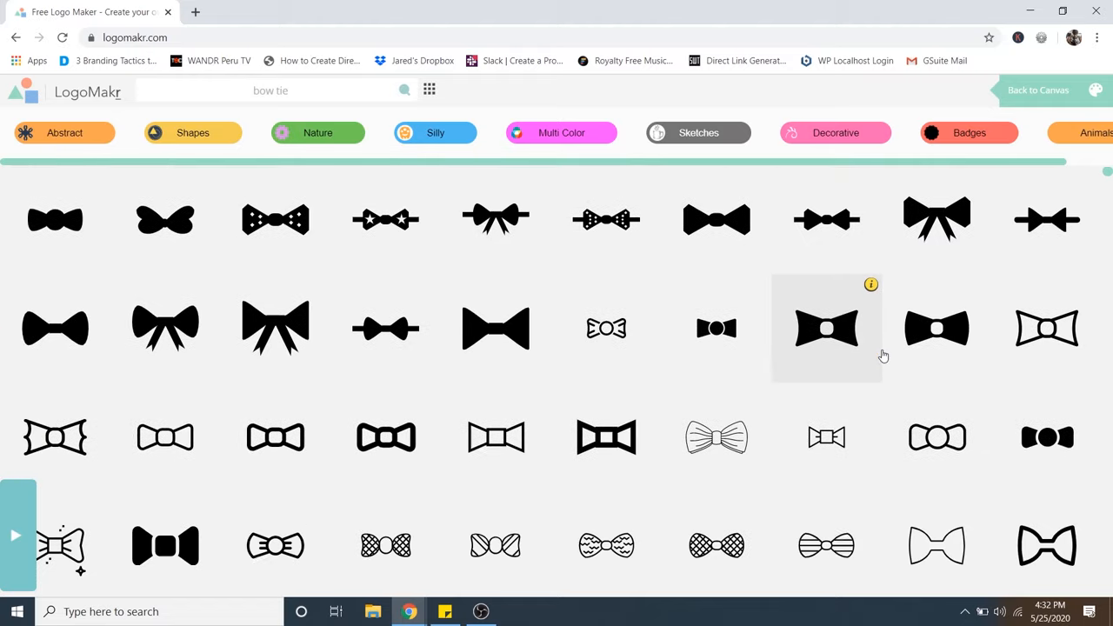
scroll(down, 3)
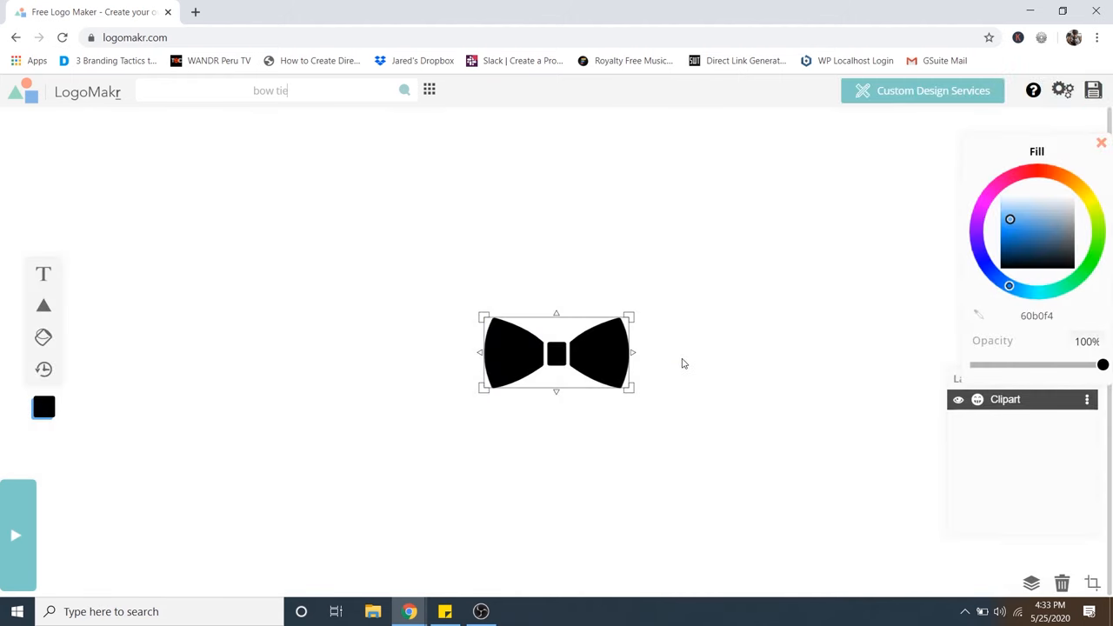
mouse_move(630, 317)
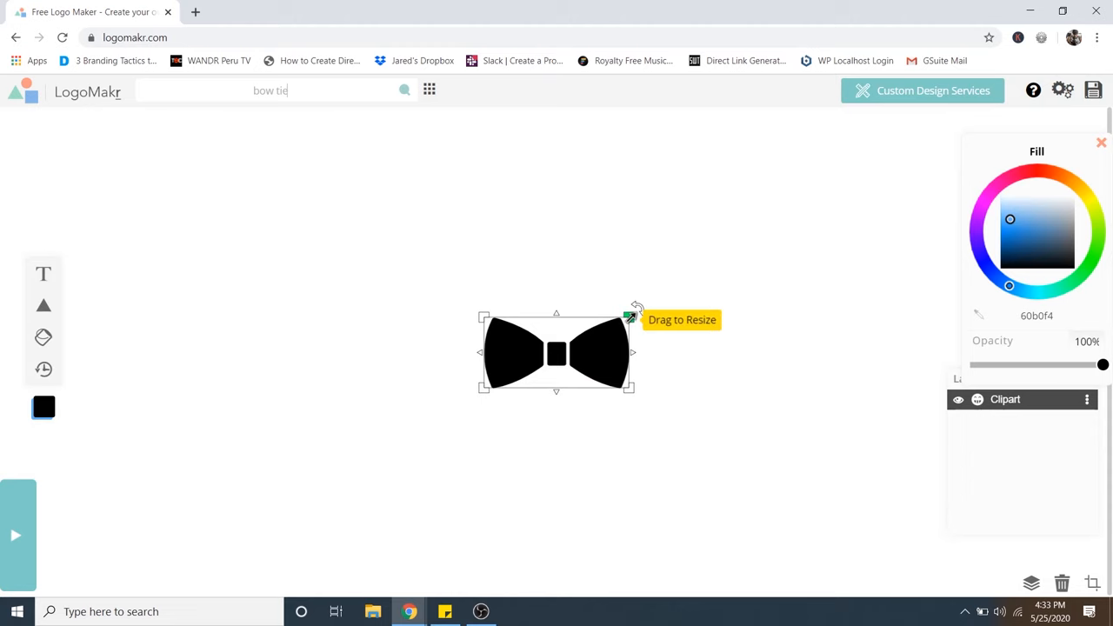
drag(630, 317, 848, 209)
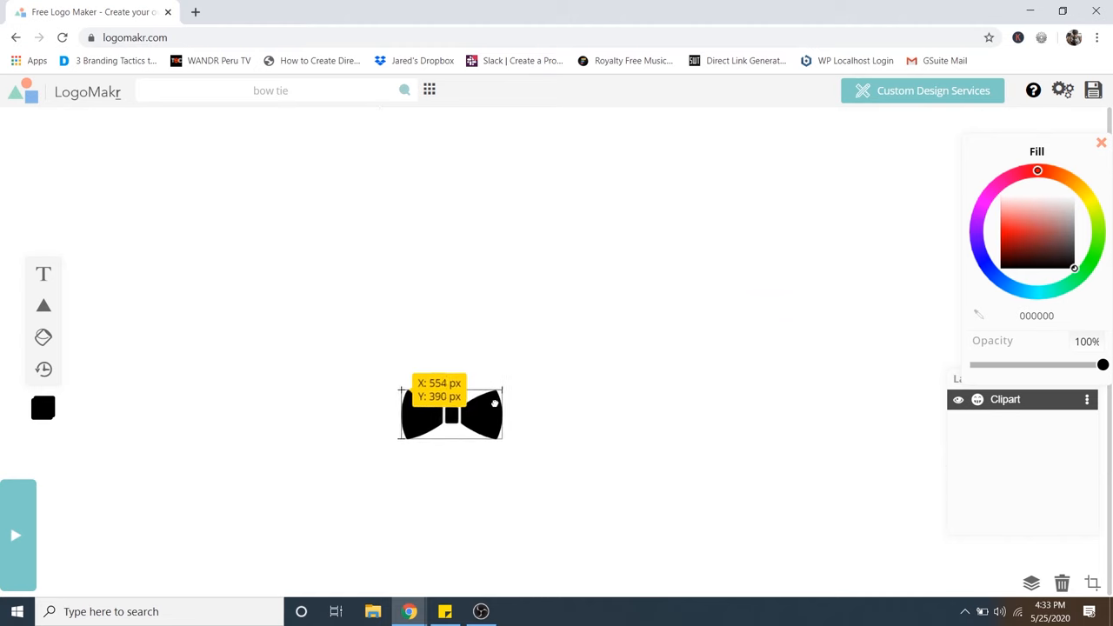
Step: Move the bow tie low, then add the swept-fringe 'hair' clipart above it with space between
drag(451, 409, 543, 407)
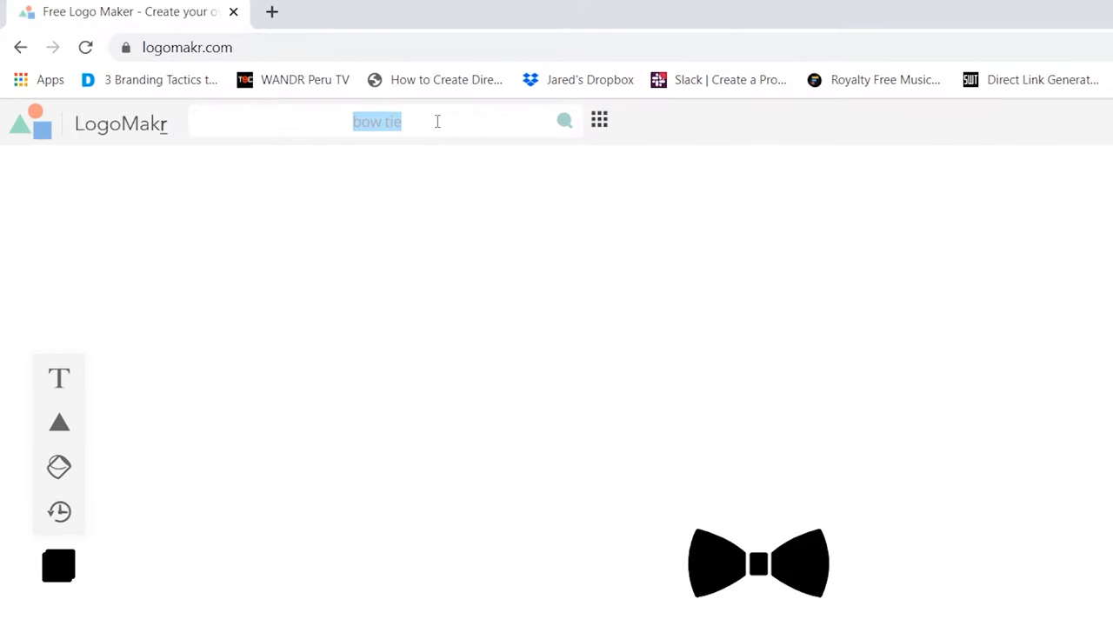
text(hair)
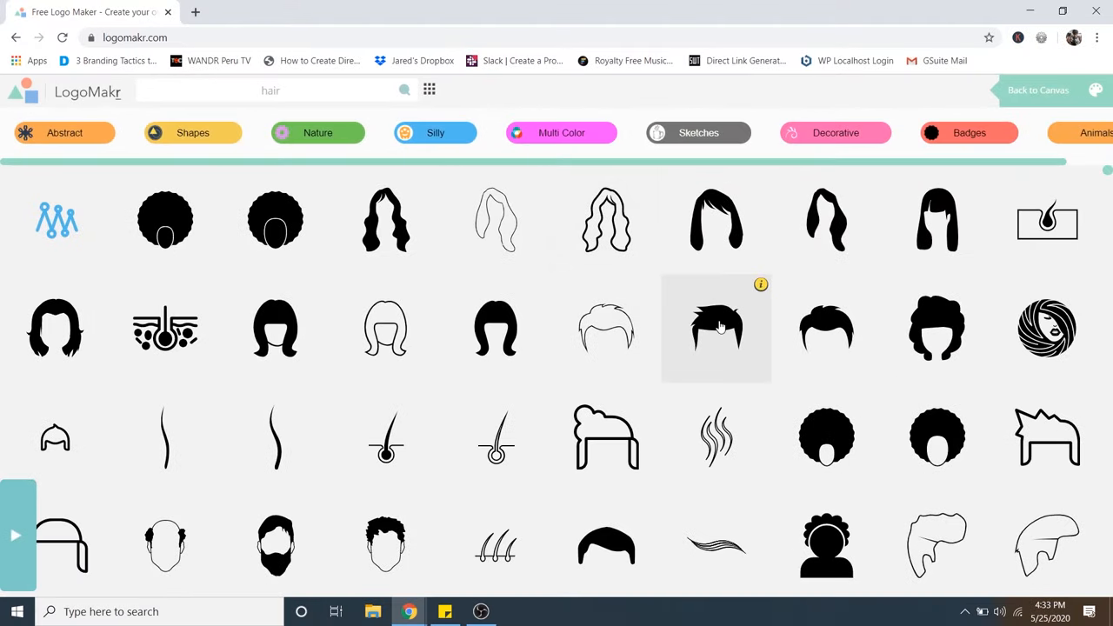
click(717, 327)
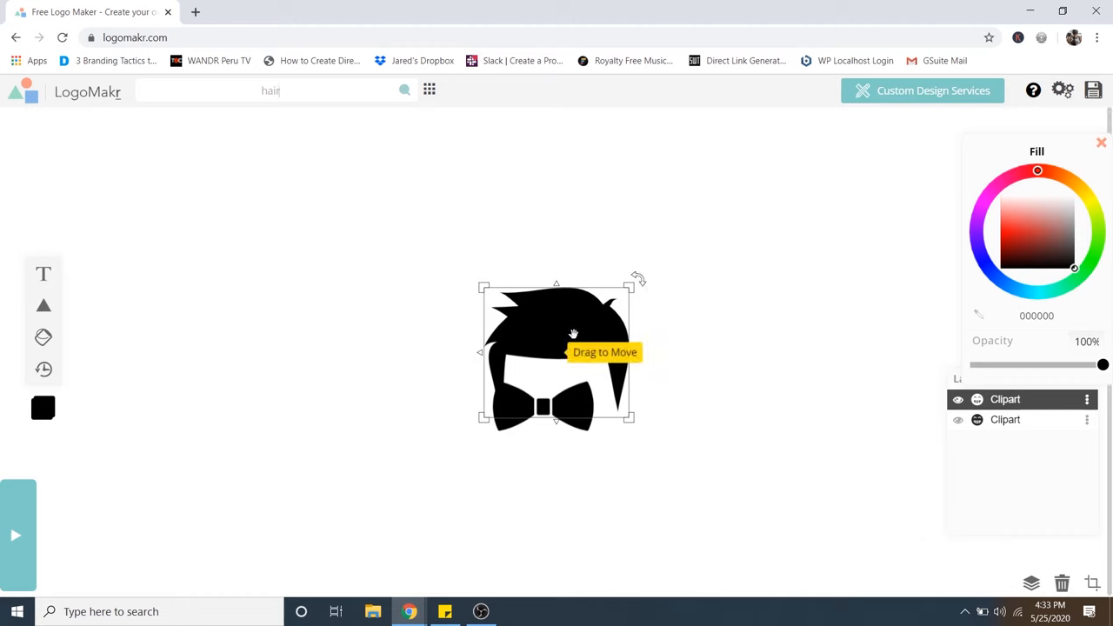
drag(574, 334, 559, 240)
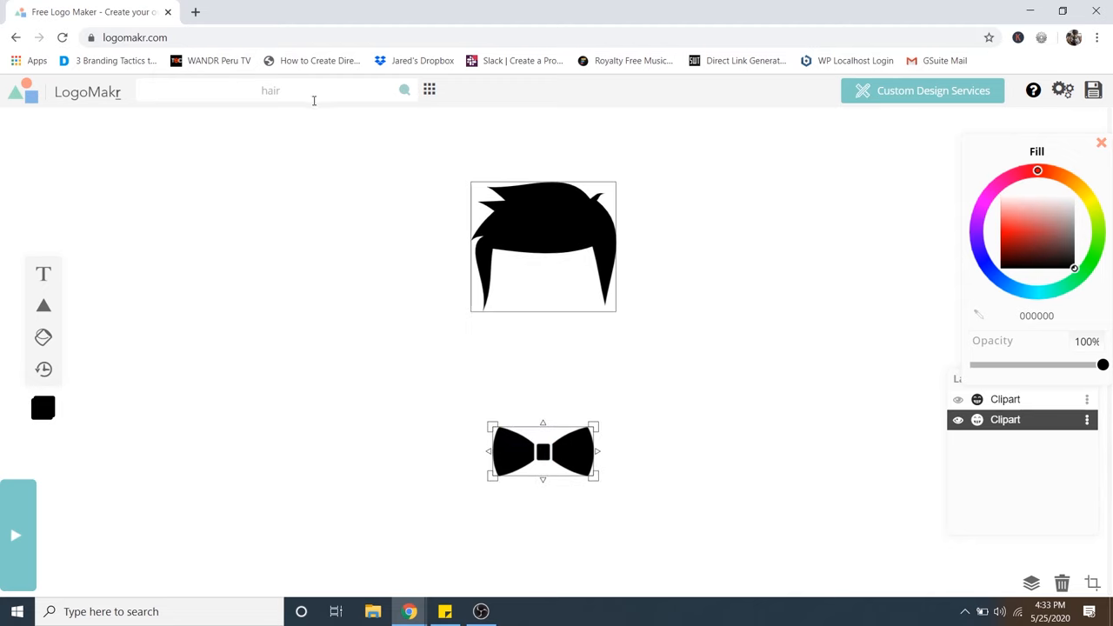
mouse_move(643, 327)
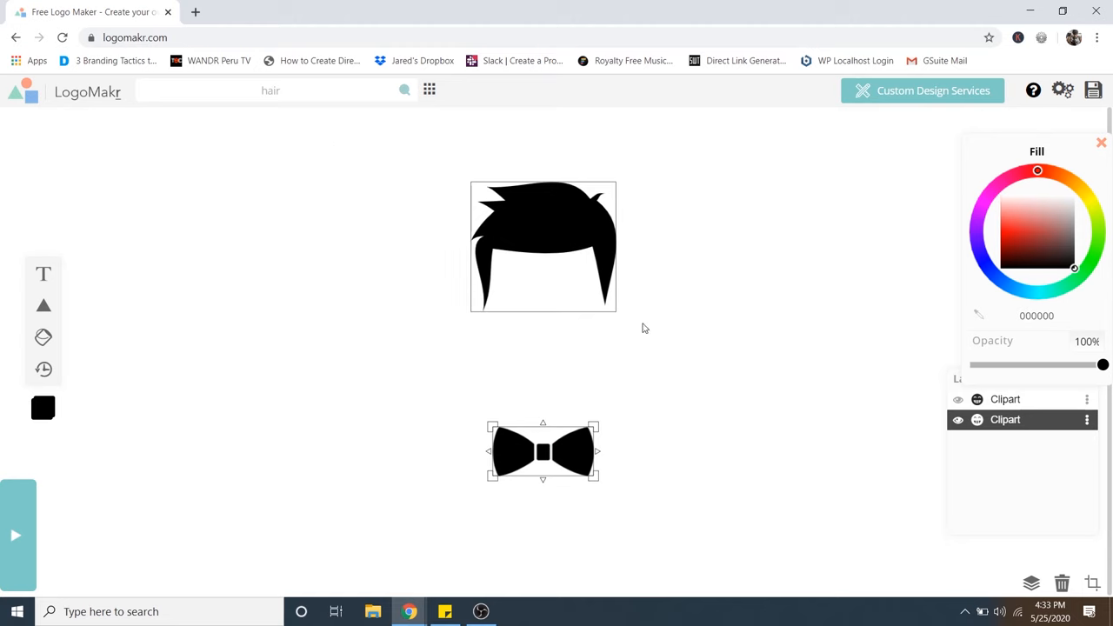
mouse_move(636, 348)
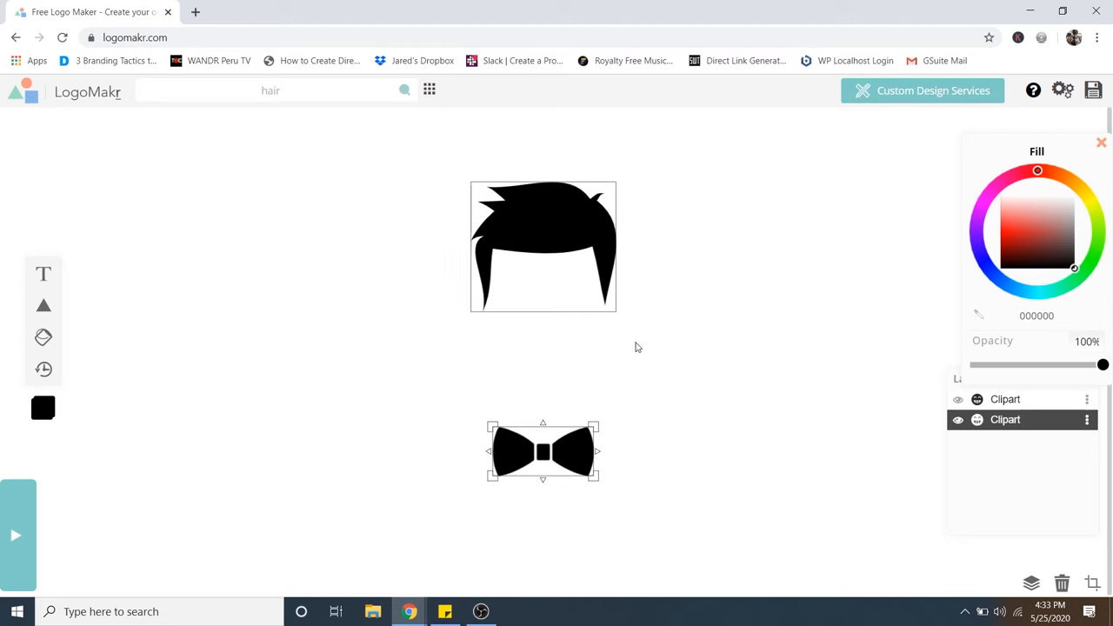
mouse_move(410, 198)
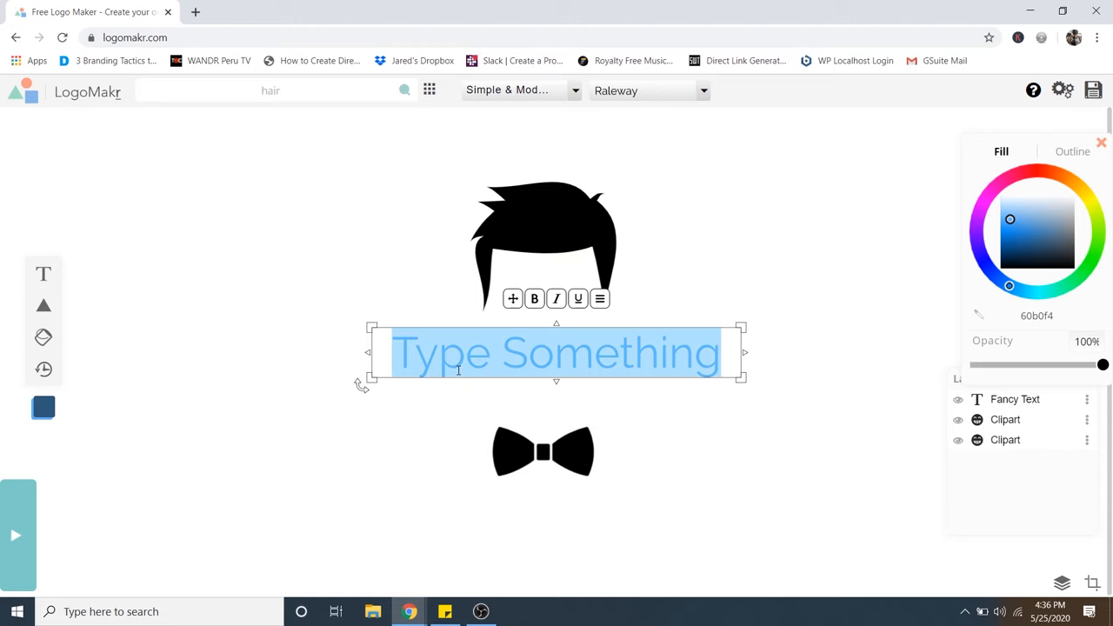
Step: Add 'CLEAN C' text, enlarge and center it between hair and bow tie, and fill it black
text(CLEAN CUT)
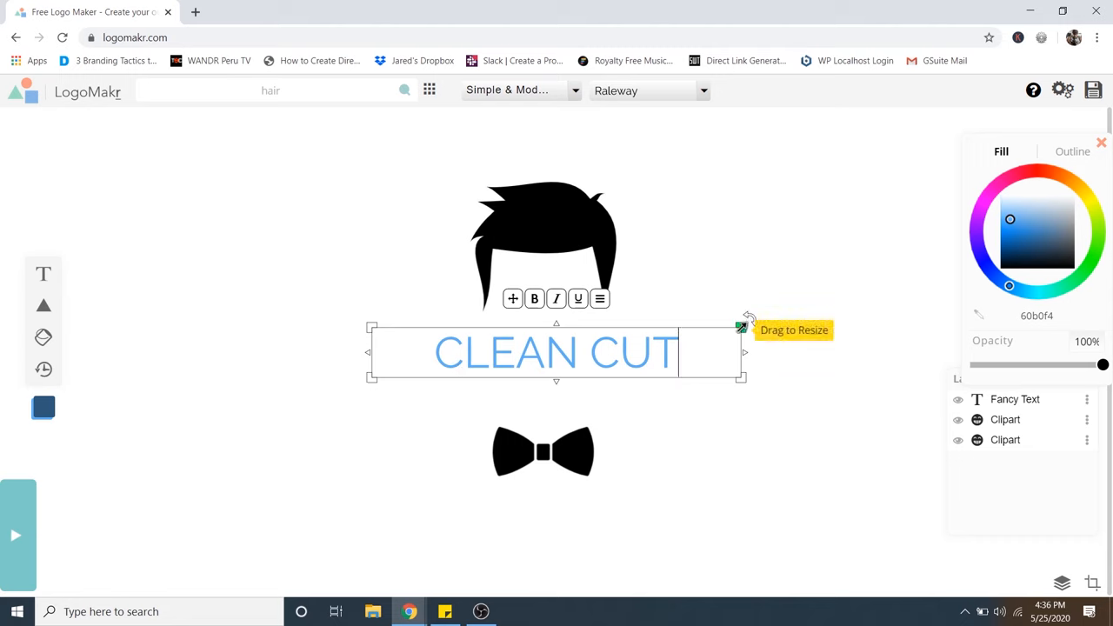
drag(740, 327, 741, 379)
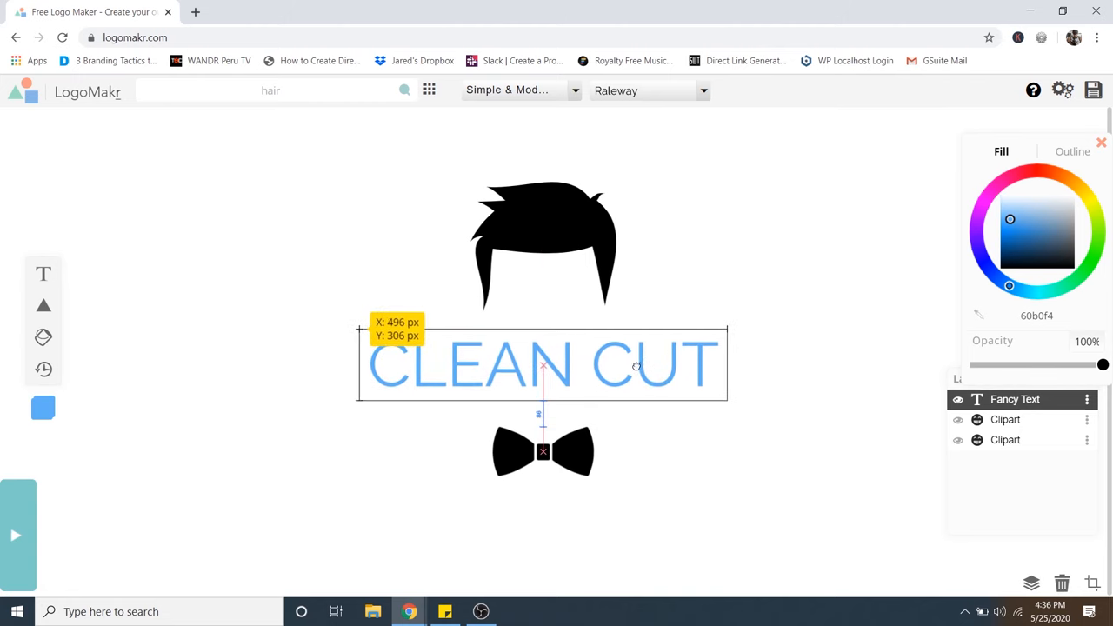
drag(636, 365, 640, 360)
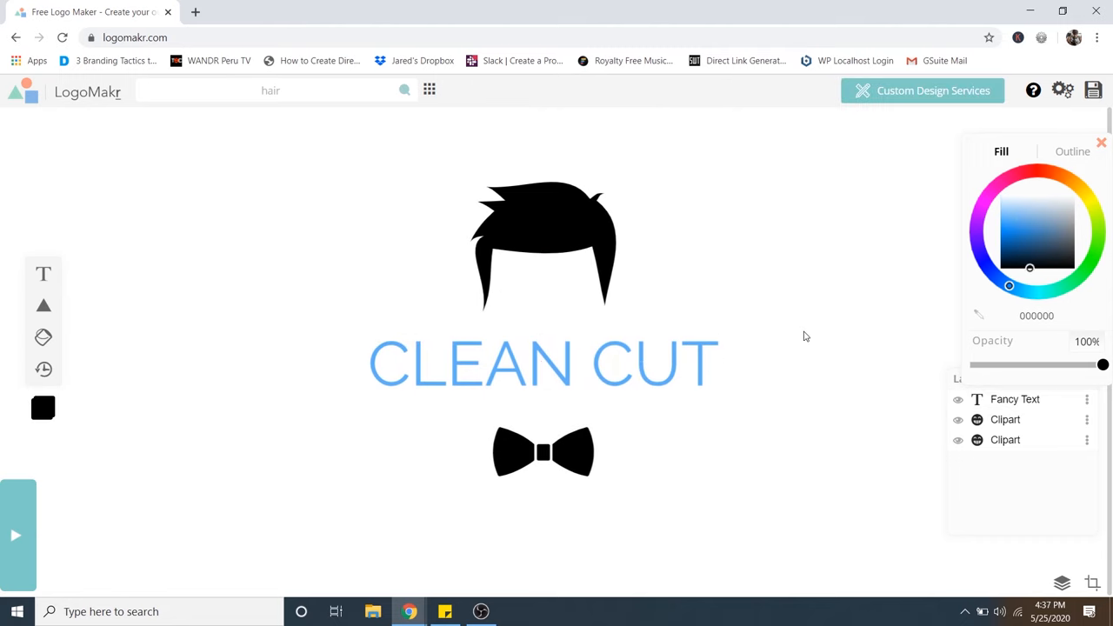
click(543, 364)
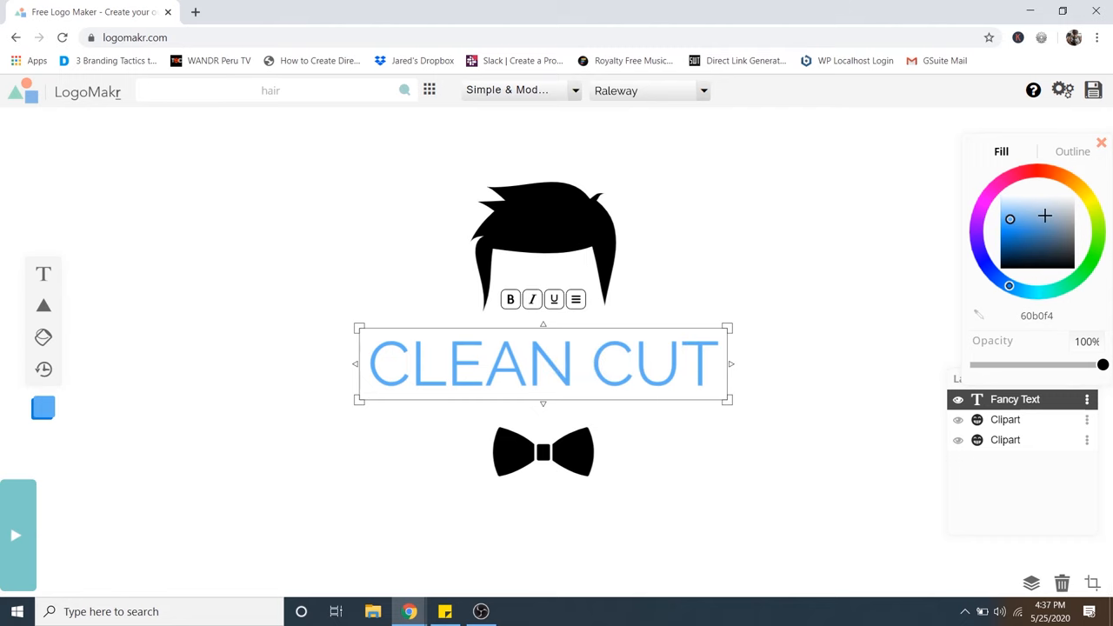
click(1046, 275)
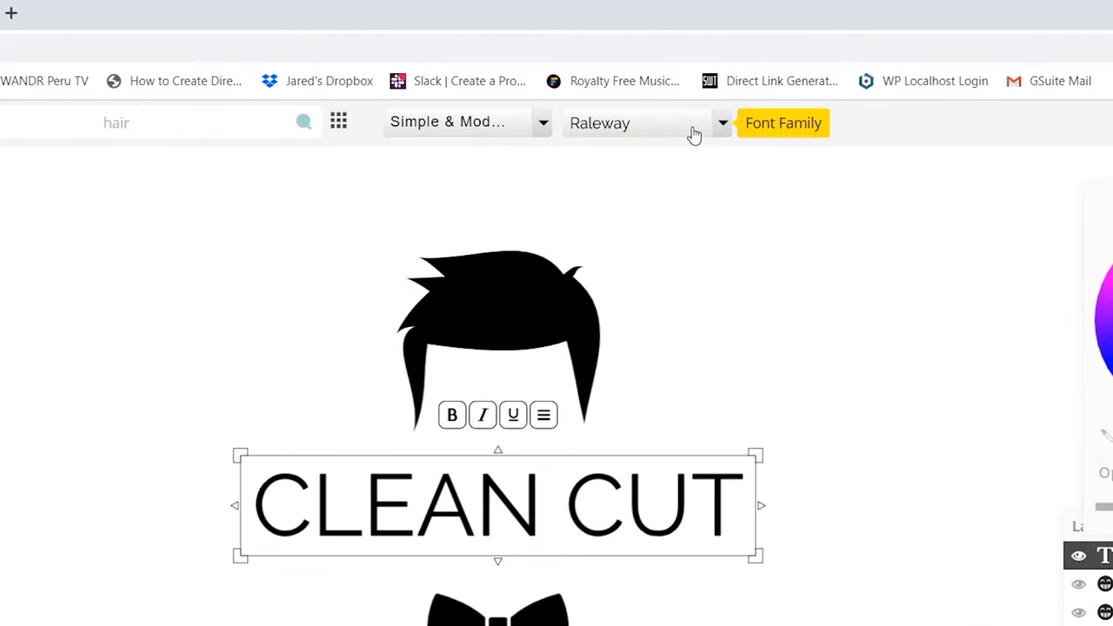
Step: Try a Fun & Funky typeface, then return to Simple & Modern and browse its fonts
click(466, 121)
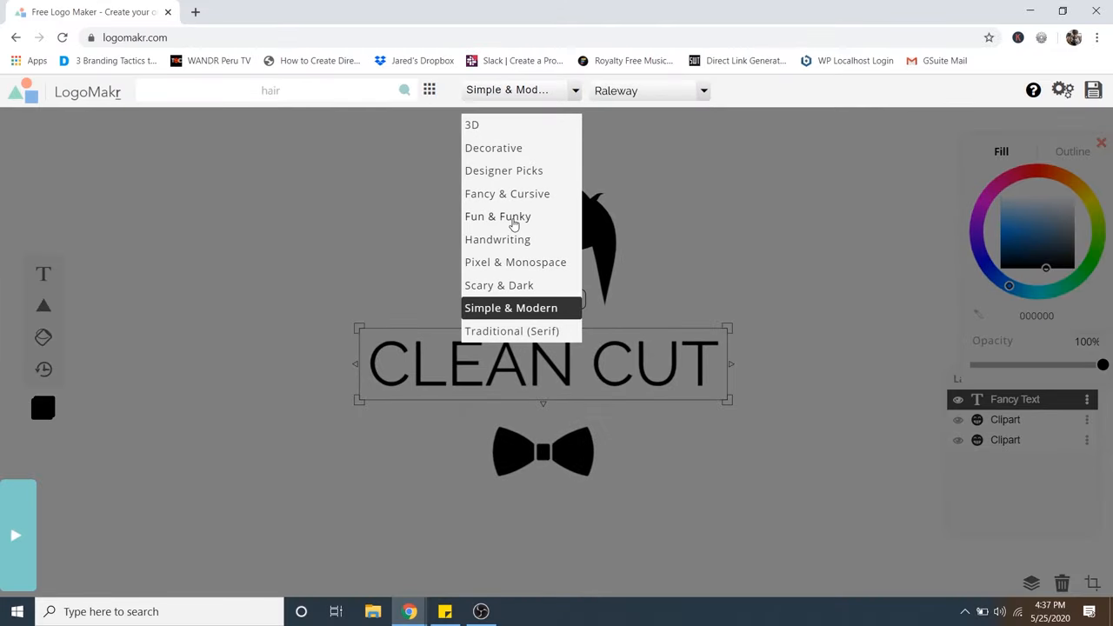
click(497, 215)
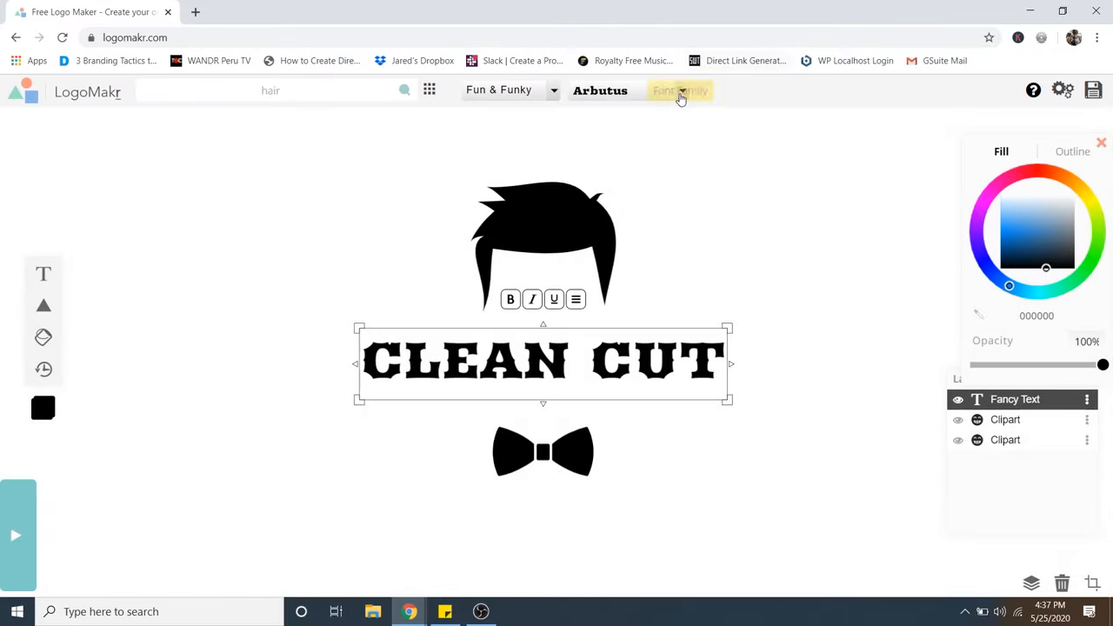
click(682, 90)
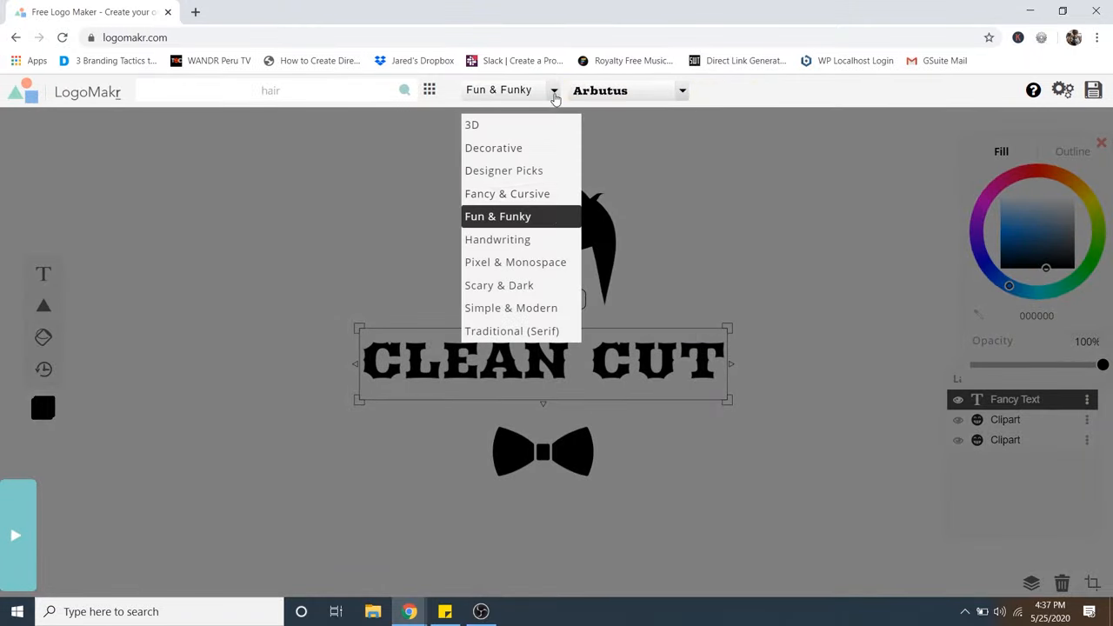
mouse_move(534, 261)
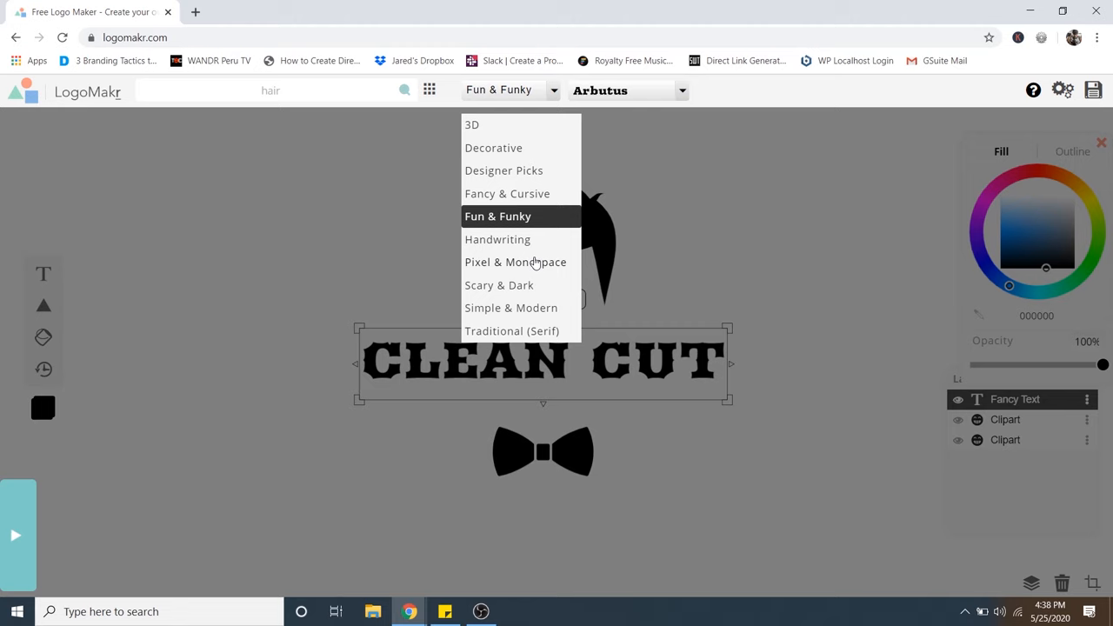
mouse_move(532, 268)
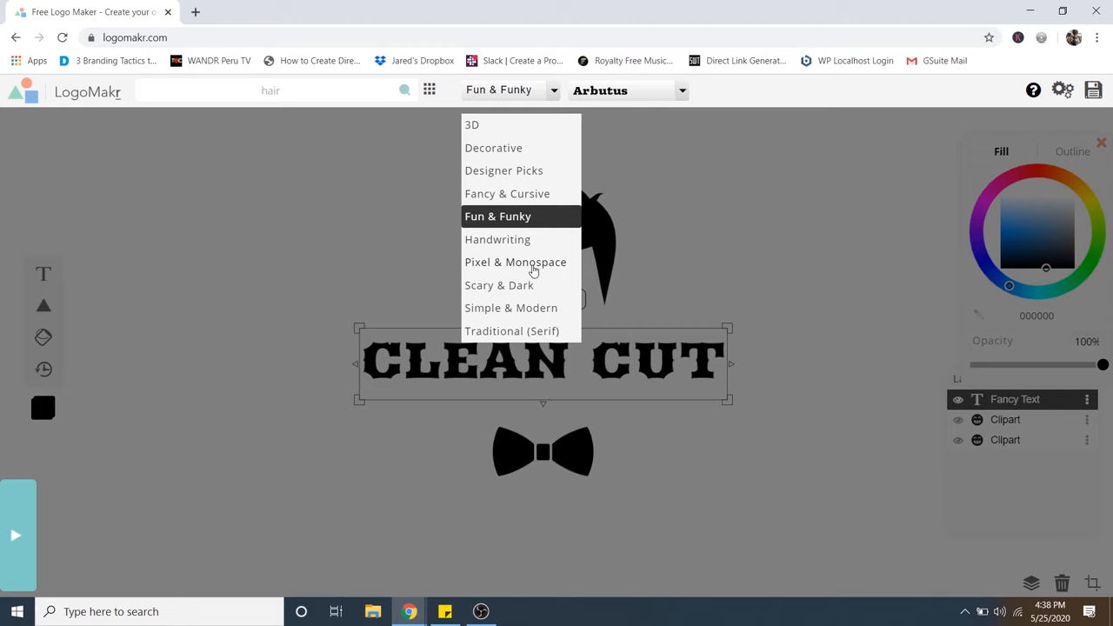
click(512, 308)
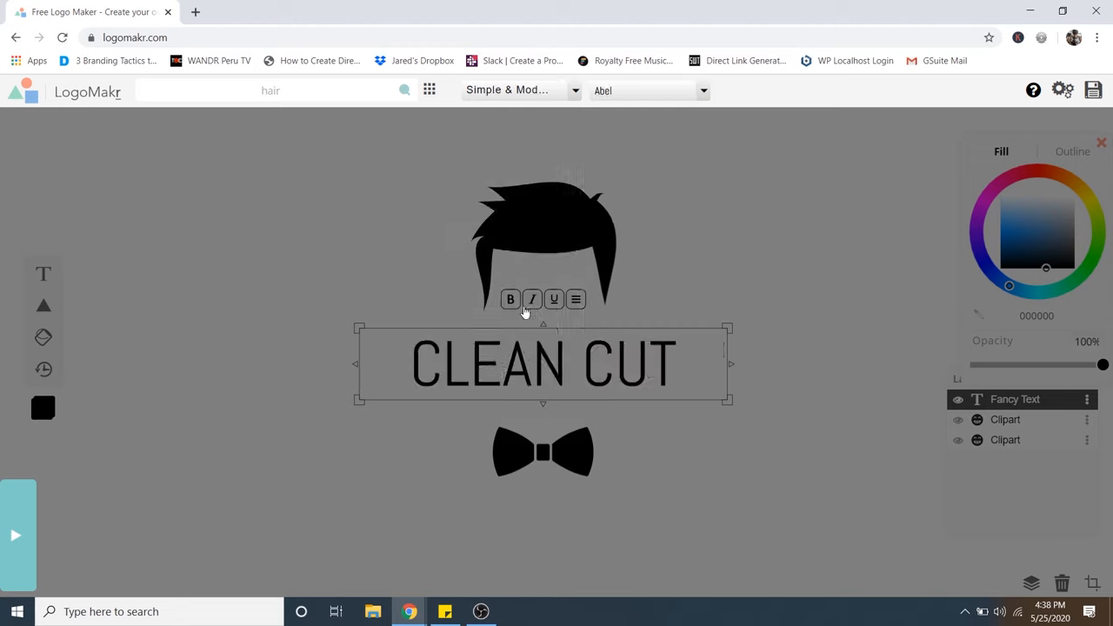
mouse_move(702, 91)
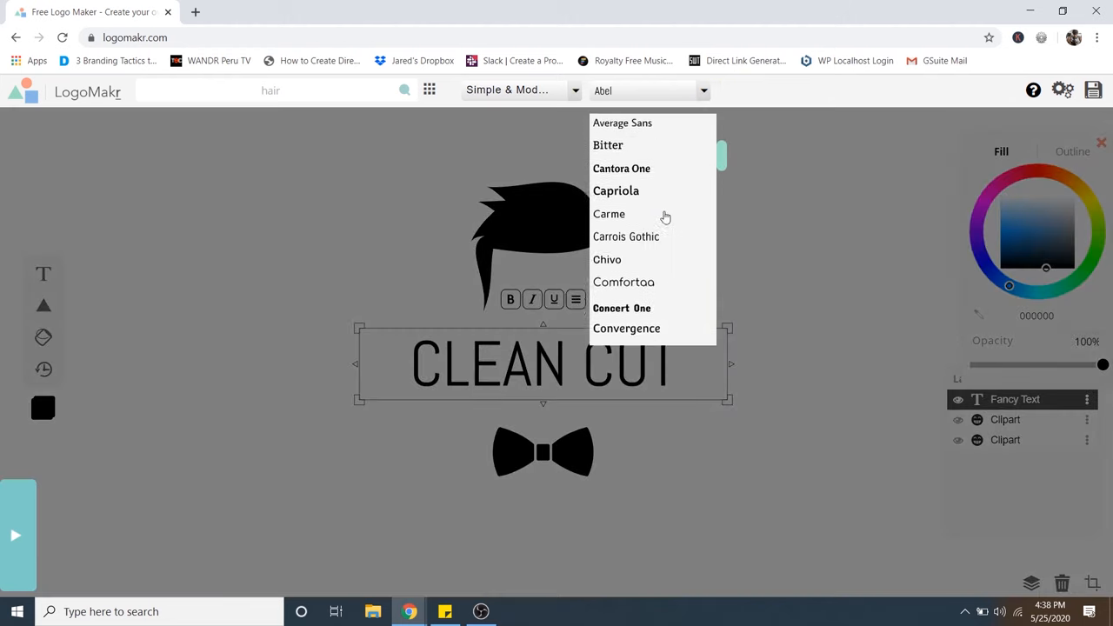
scroll(down, 3)
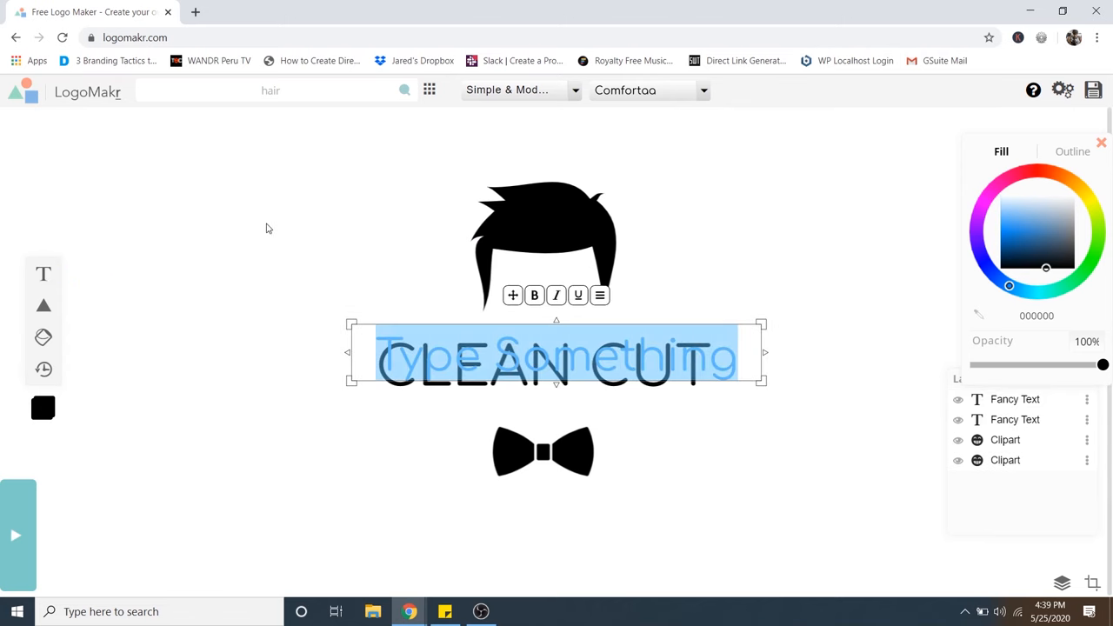
Step: Make one text 'CUT' in Fredoka One and the other 'CLEAN' in thin Comfortaa
text(CLEAN CUT)
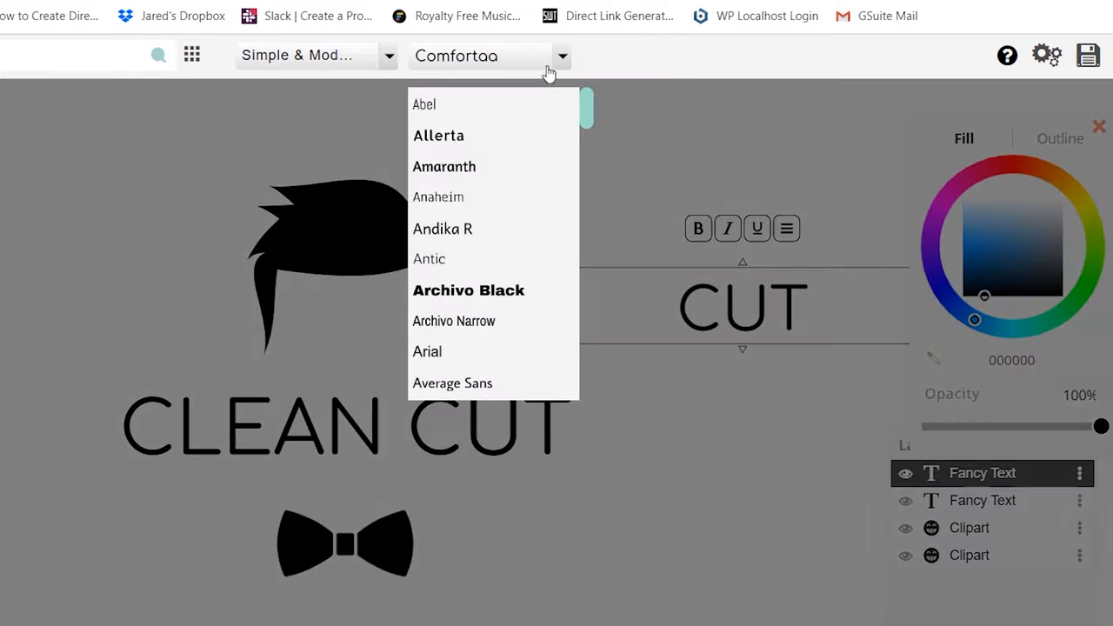
scroll(down, 3)
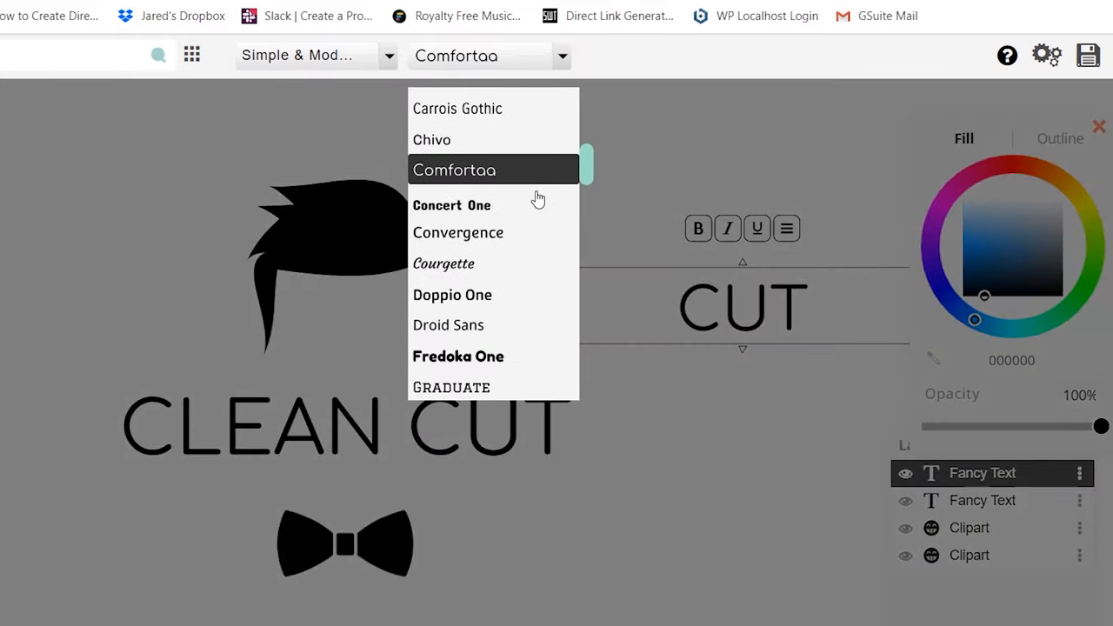
scroll(down, 3)
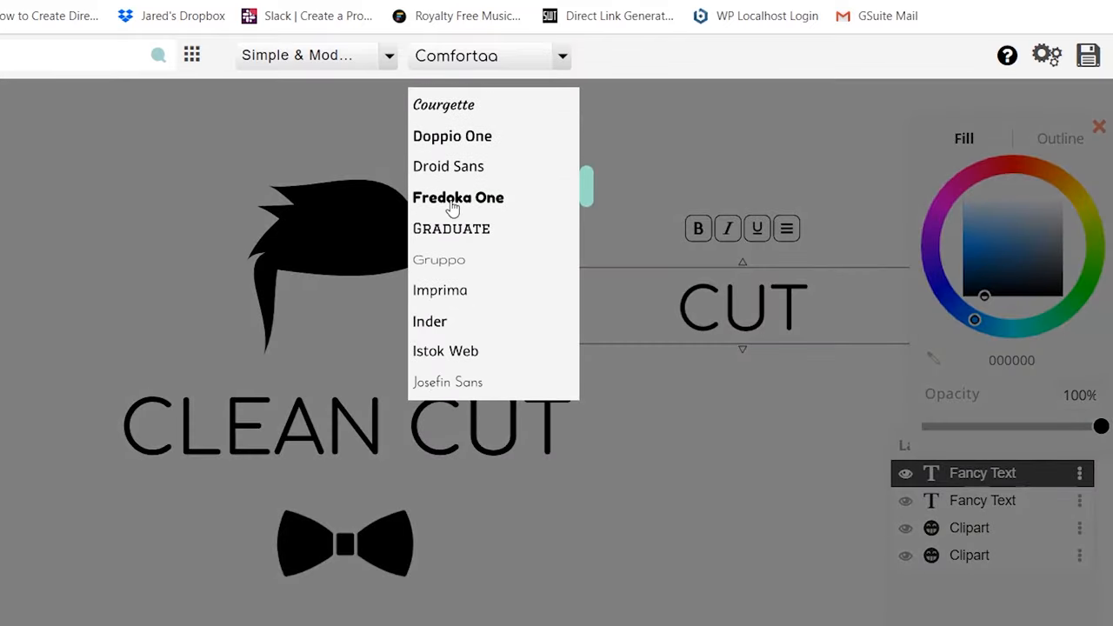
click(458, 198)
text(C)
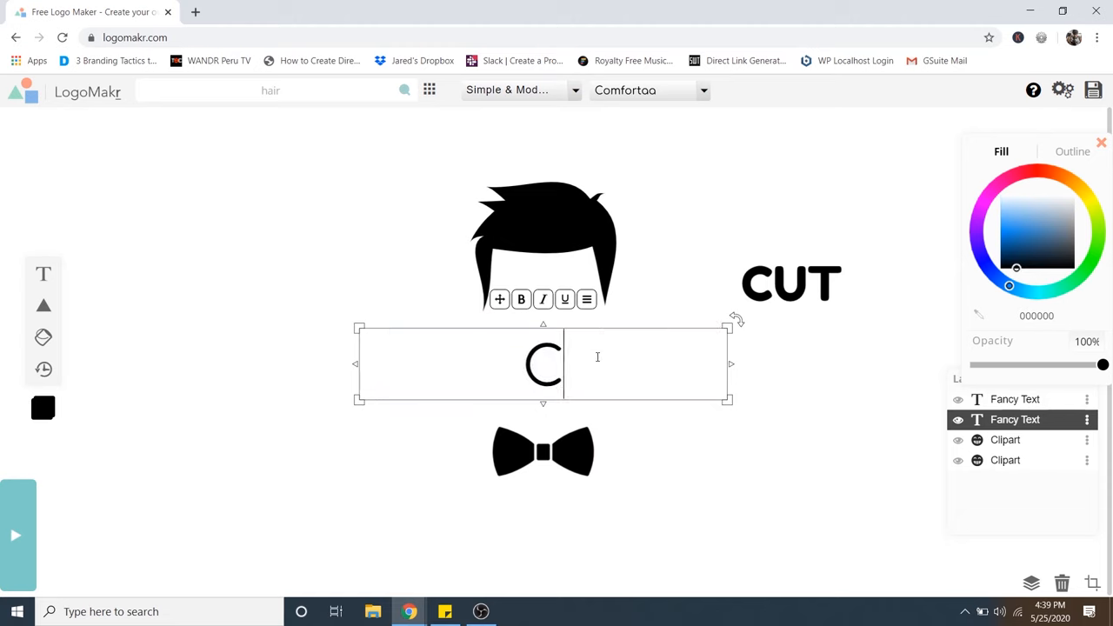
text(LEAN)
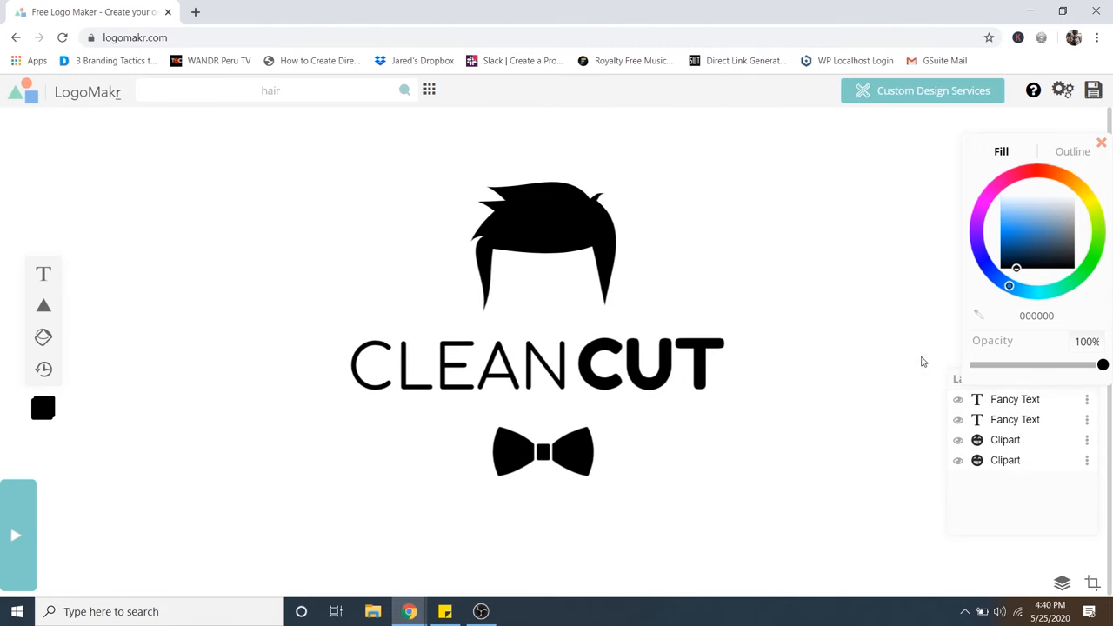
Step: Select both words together and move them up closer to the hair
click(647, 364)
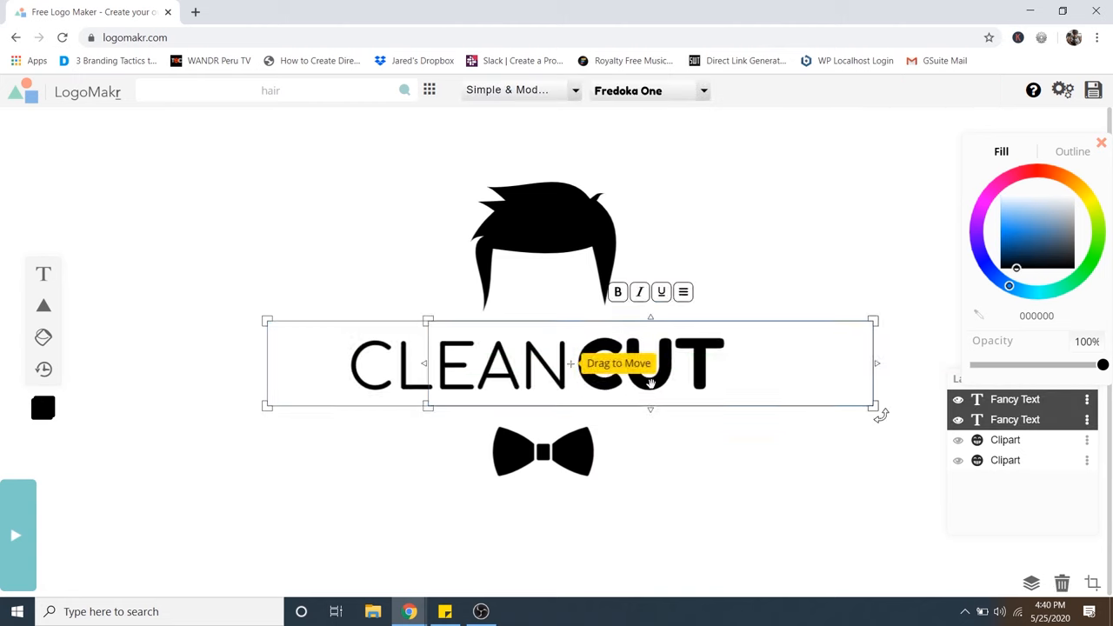
drag(619, 363, 522, 339)
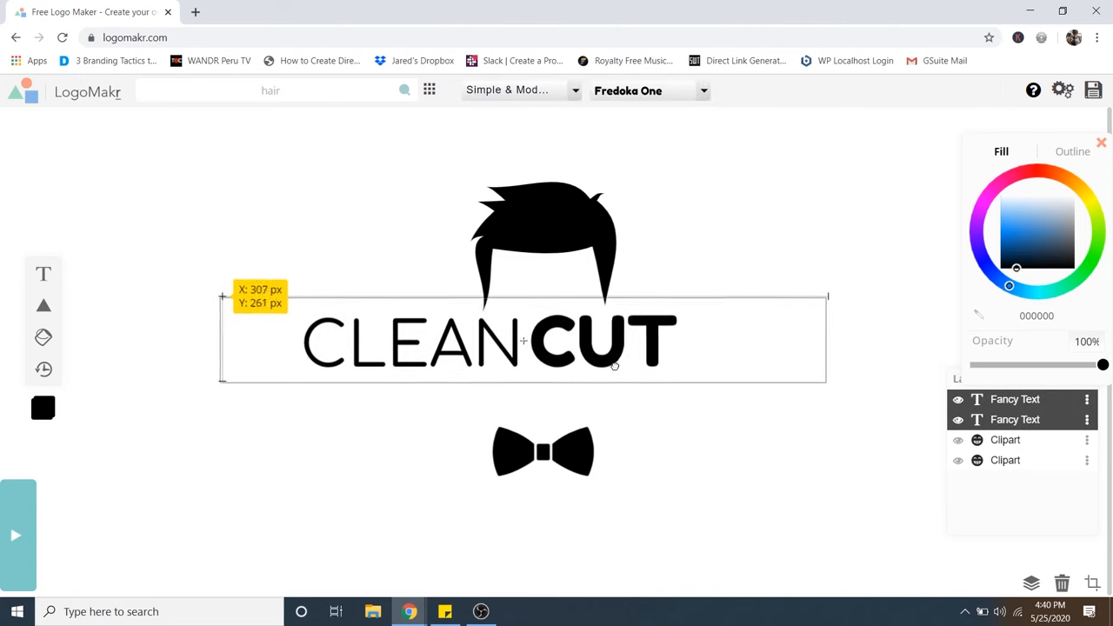